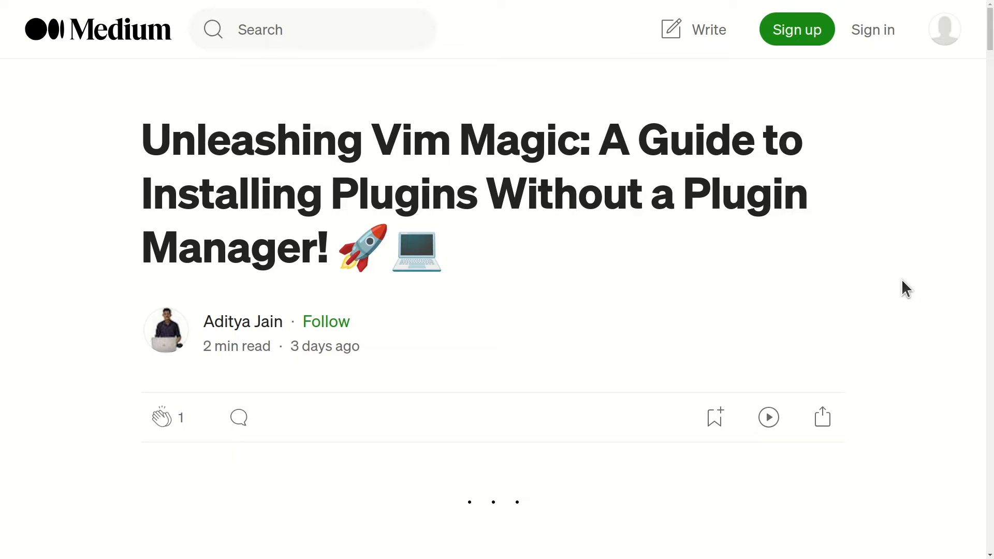
Scroll the Medium guide down to the 'cd ~/.vim' step
{"action": "scroll", "scroll_direction": "down", "scroll_amount": 3}
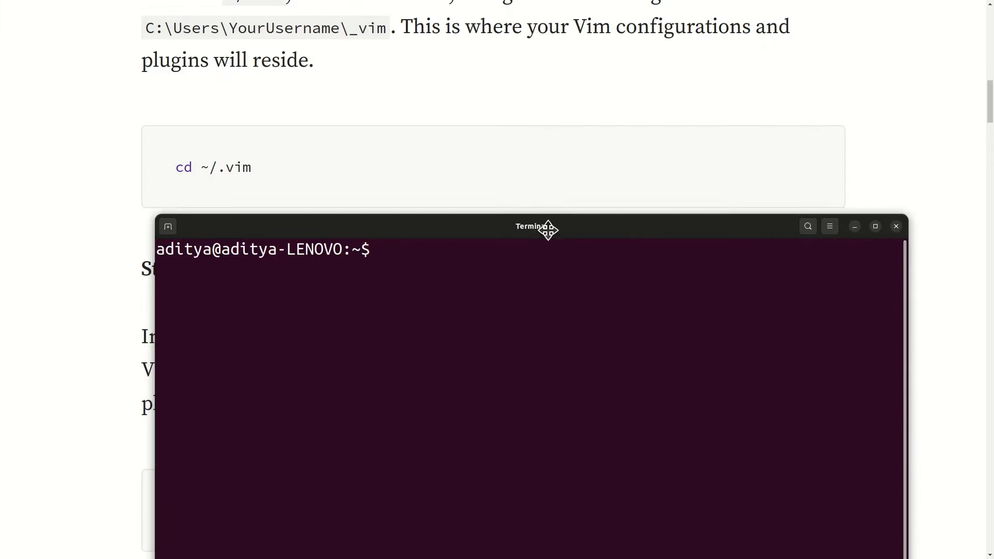
Run 'mkdir -p ~/.vim/pack/aducators/start && cd $_' from the guide, then confirm the location with pwd
{"action": "scroll", "scroll_direction": "down", "scroll_amount": 3}
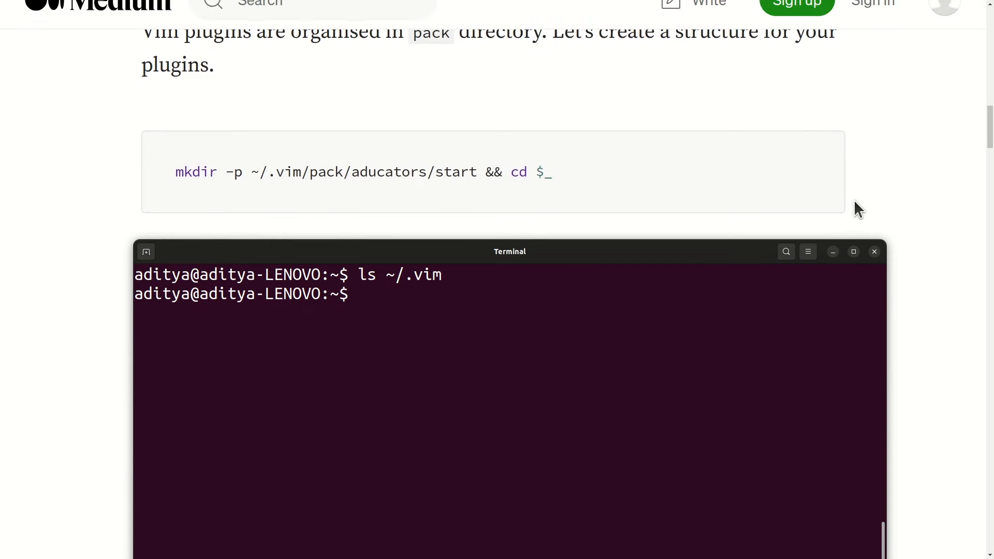
{"action": "mouse_move", "coordinate": [311, 197]}
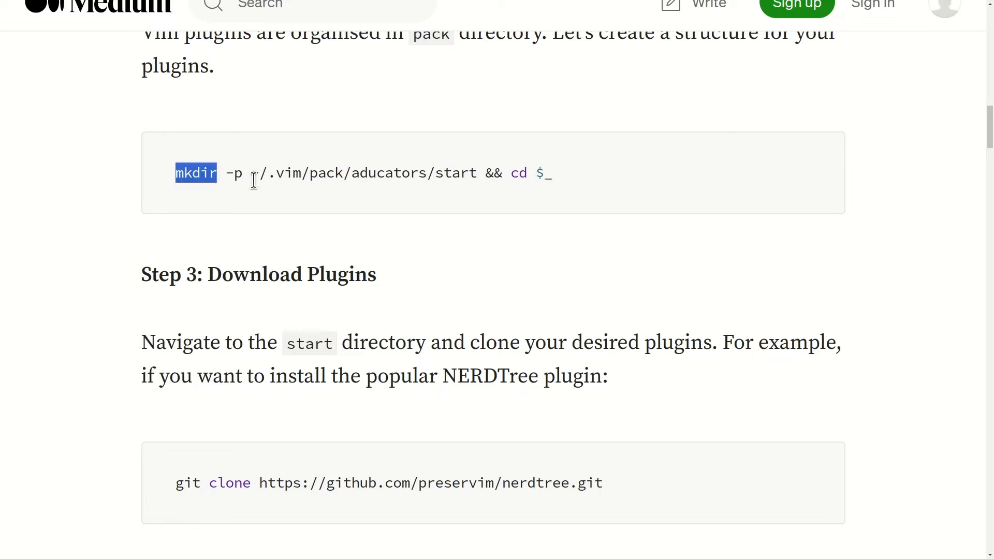
{"action": "left_click_drag", "start_coordinate": [197, 173], "coordinate": [549, 173]}
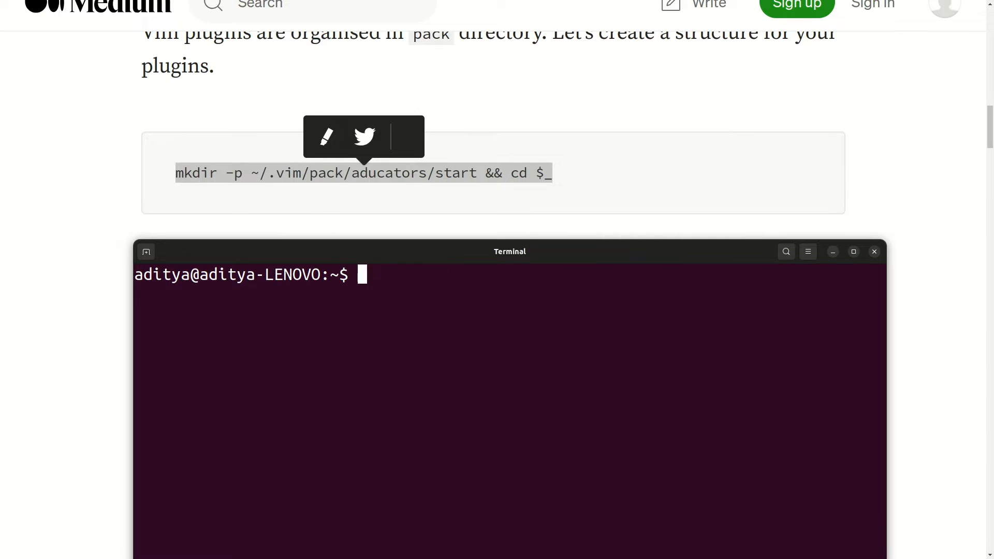
{"action": "type", "text": "mkdir -p ~/.vim/pack/aducators/start && cd $_"}
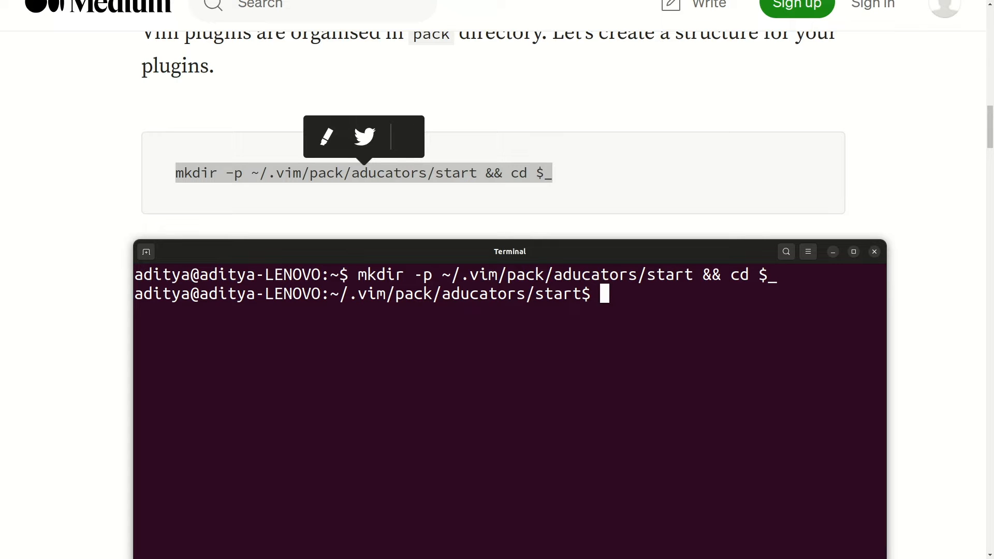
{"action": "type", "text": "pwd"}
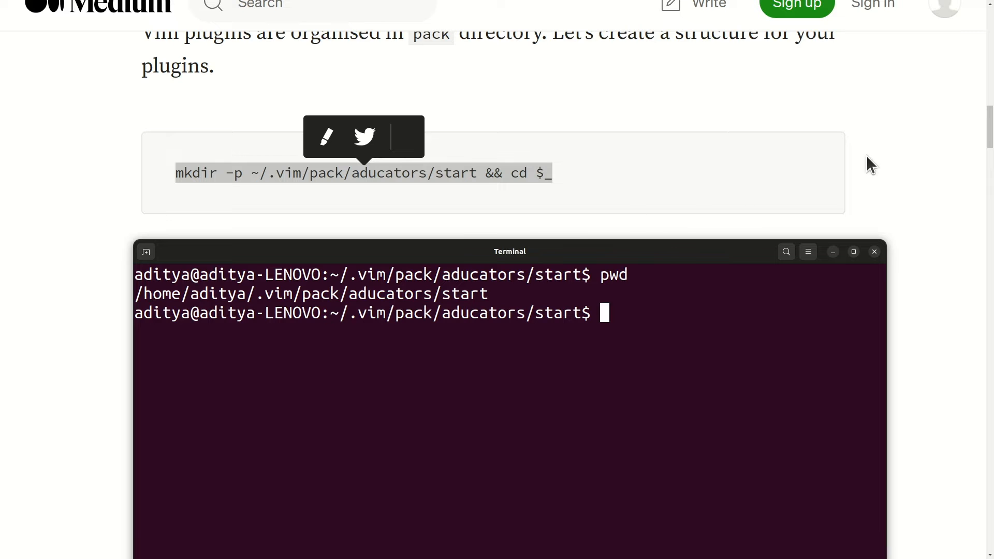
{"action": "scroll", "scroll_direction": "down", "scroll_amount": 3}
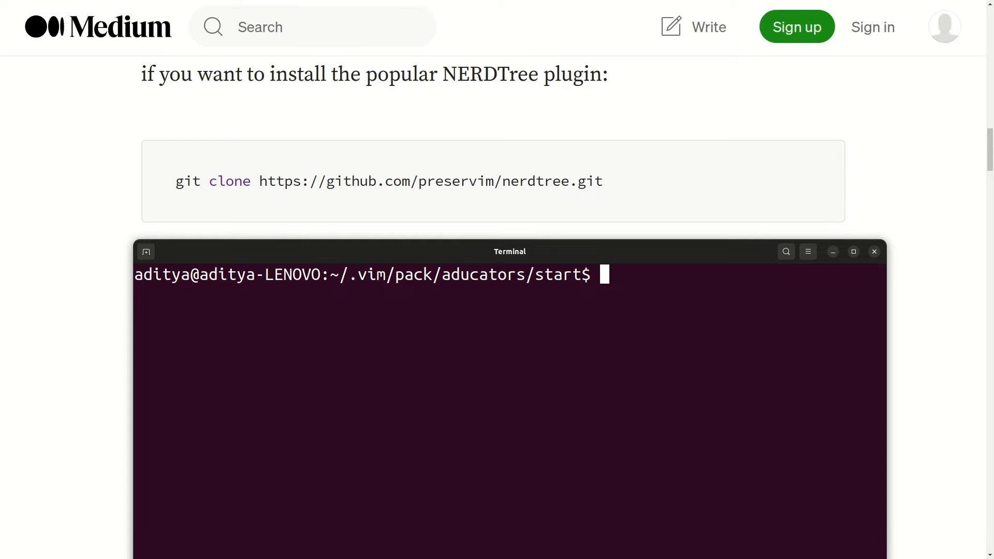
Find git missing, run 'sudo apt update' and install git answering Y, so git prints its usage
{"action": "type", "text": "git"}
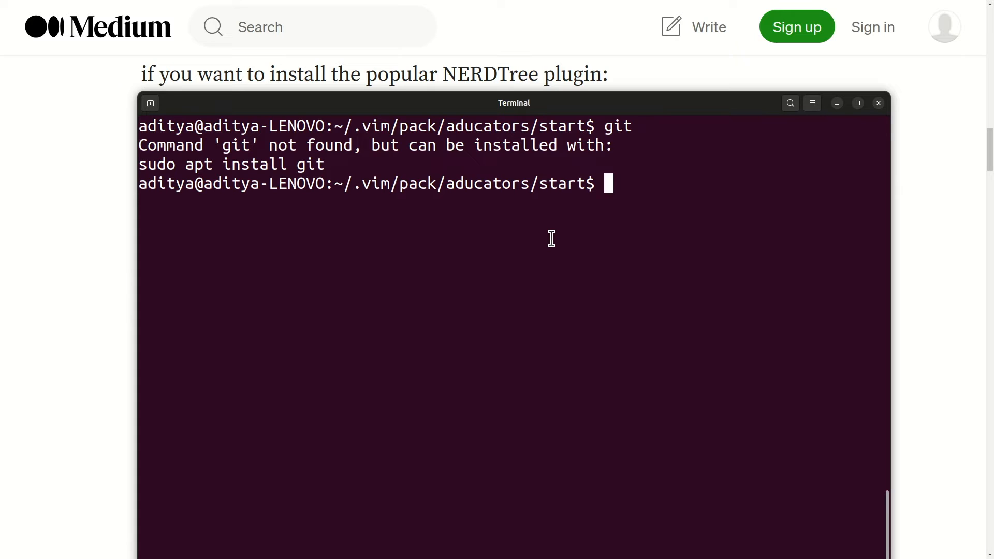
{"action": "type", "text": "sudo"}
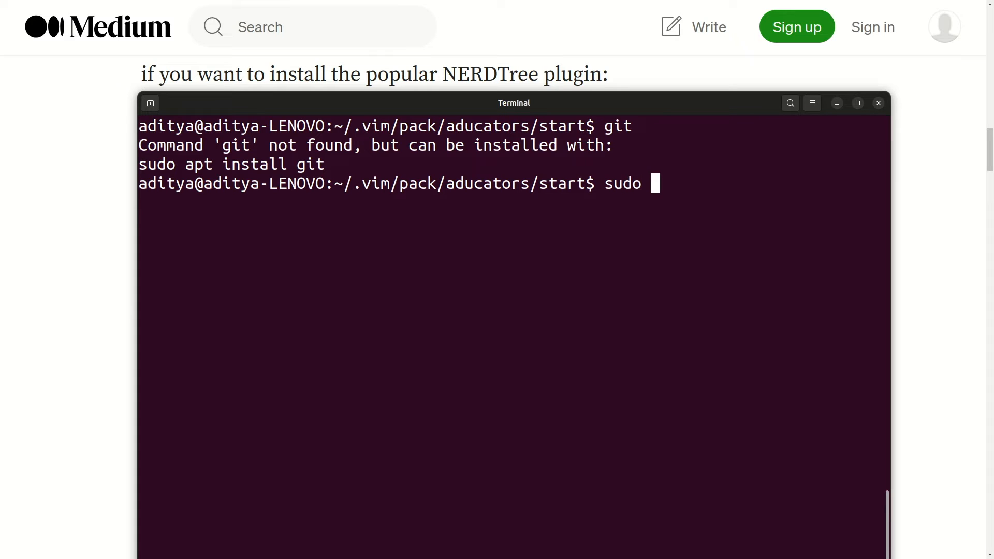
{"action": "type", "text": "apt update"}
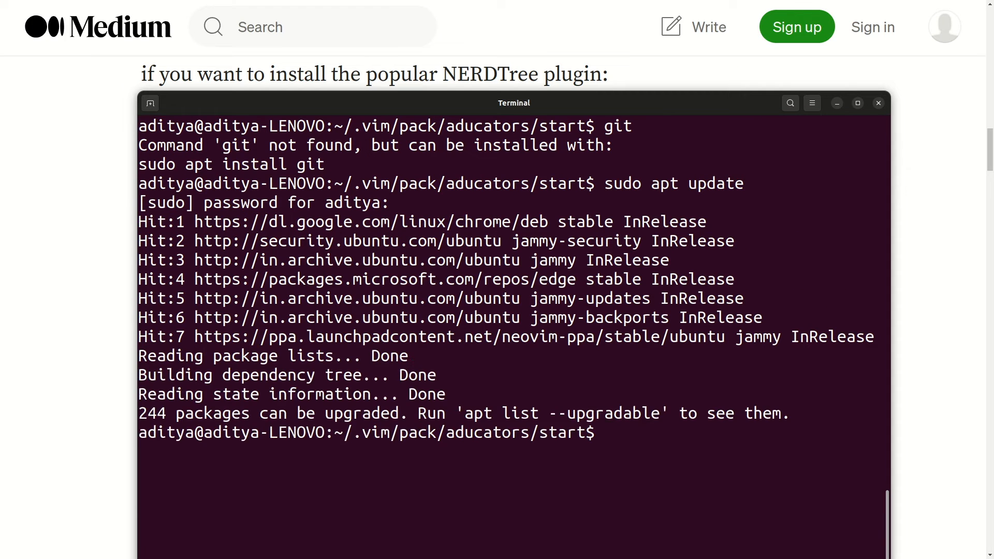
{"action": "type", "text": "sudo apt update"}
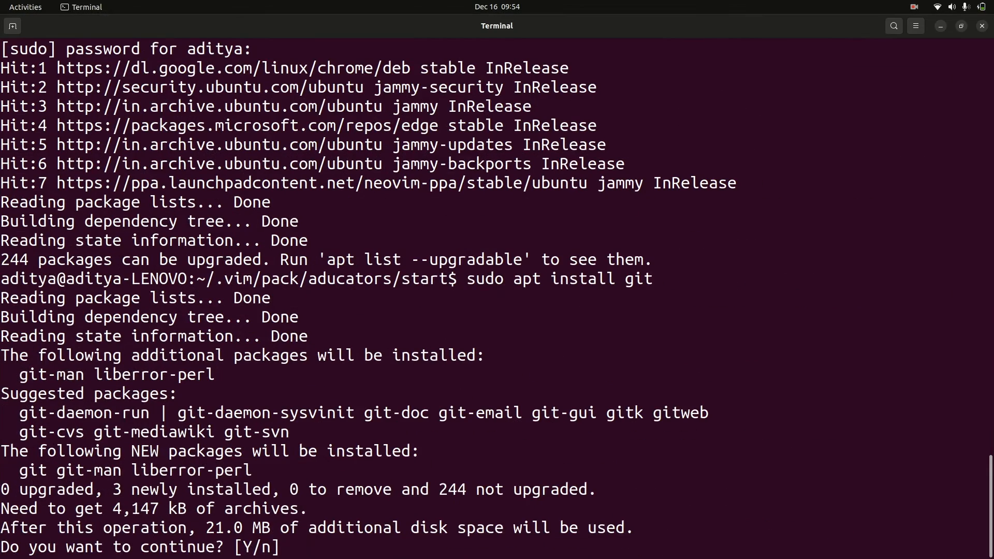
{"action": "type", "text": "Y"}
{"action": "type", "text": "git"}
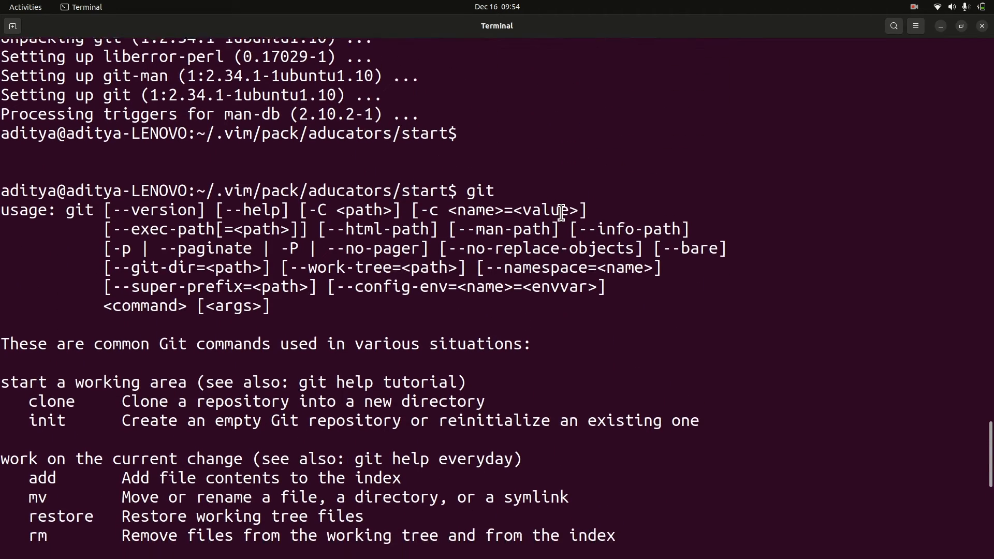
{"action": "scroll", "scroll_direction": "down", "scroll_amount": 3}
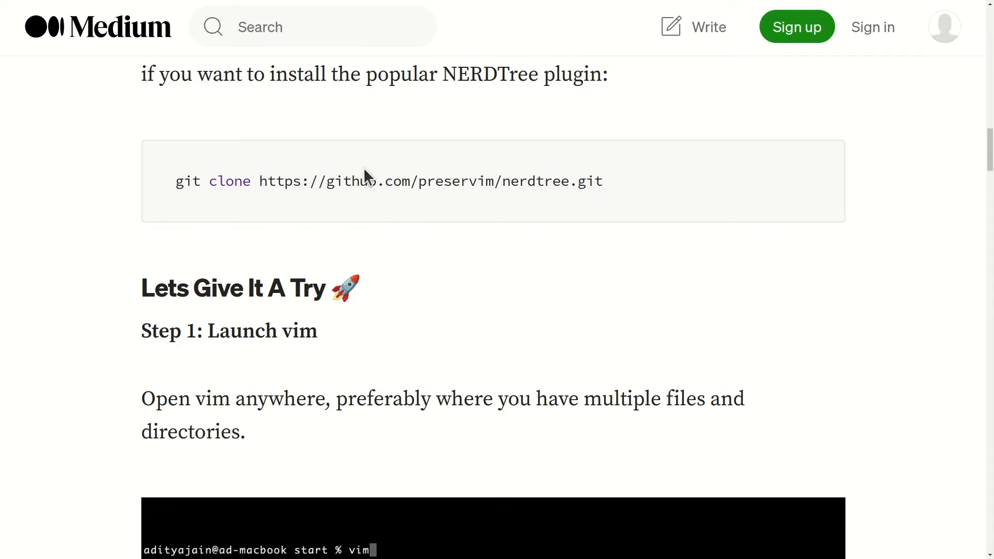
Copy the preservim nerdtree repository's HTTPS clone URL from its GitHub Code dropdown
{"action": "left_click_drag", "start_coordinate": [176, 180], "coordinate": [603, 180]}
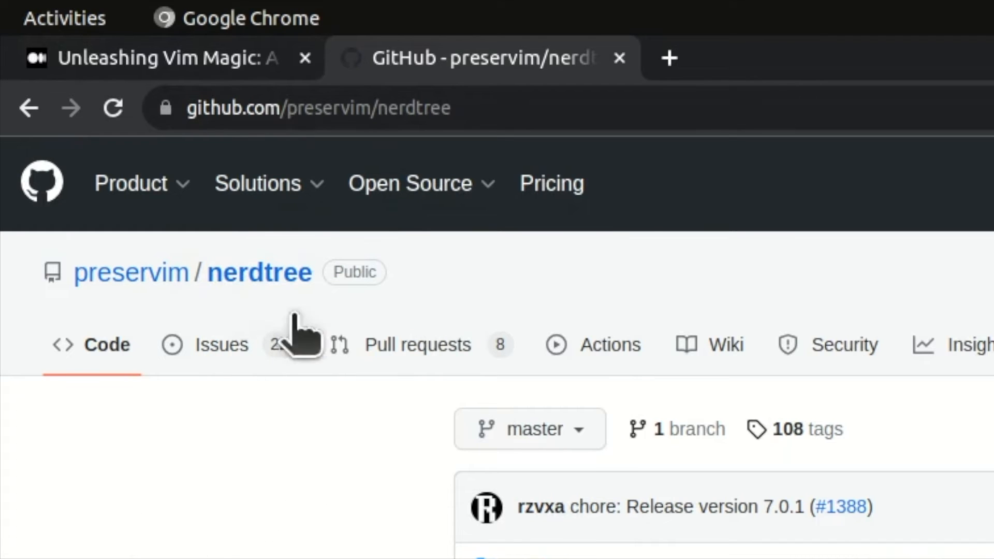
{"action": "mouse_move", "coordinate": [114, 472]}
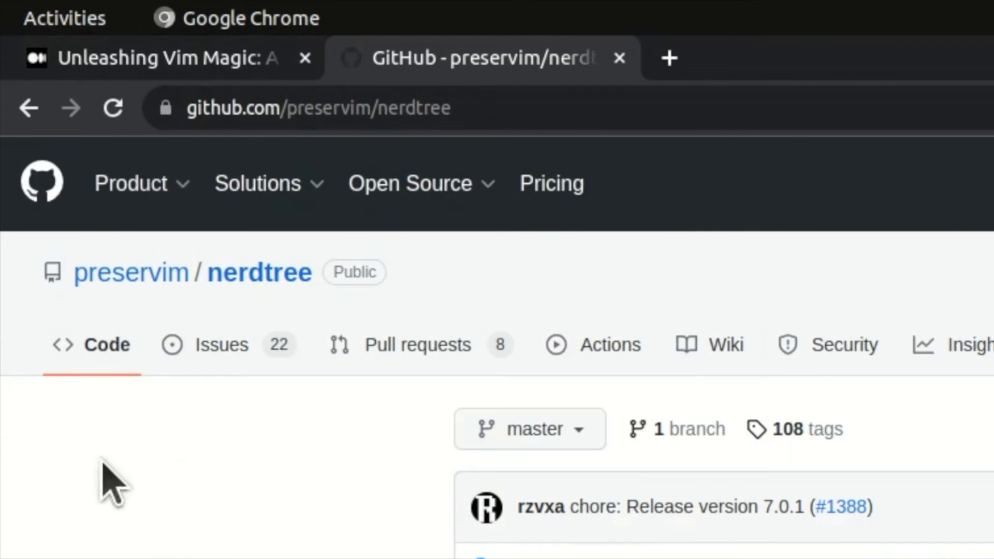
{"action": "scroll", "scroll_direction": "down", "scroll_amount": 3}
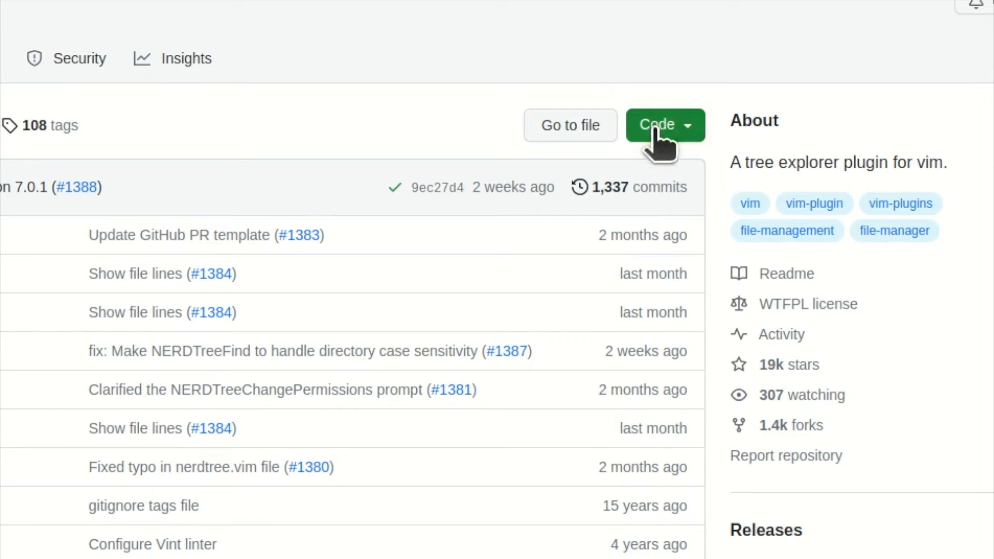
{"action": "left_click", "coordinate": [657, 126]}
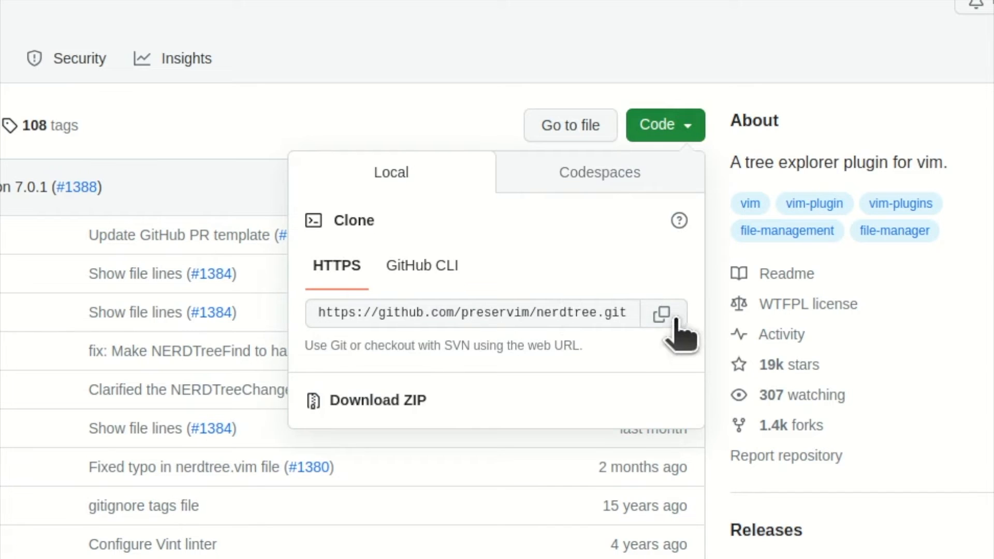
{"action": "left_click", "coordinate": [662, 313]}
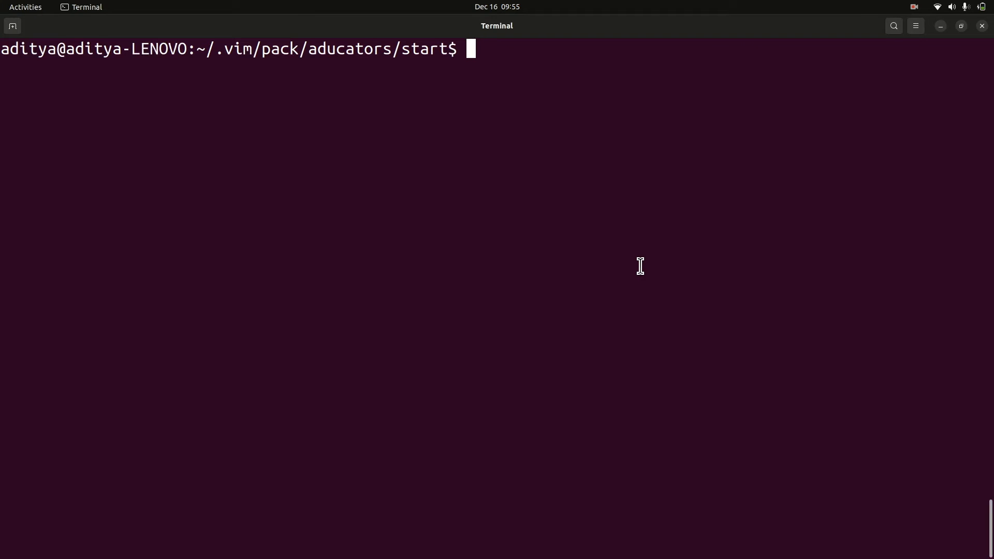
{"action": "type", "text": "git clone https://github.com/preservim/nerdtree.git"}
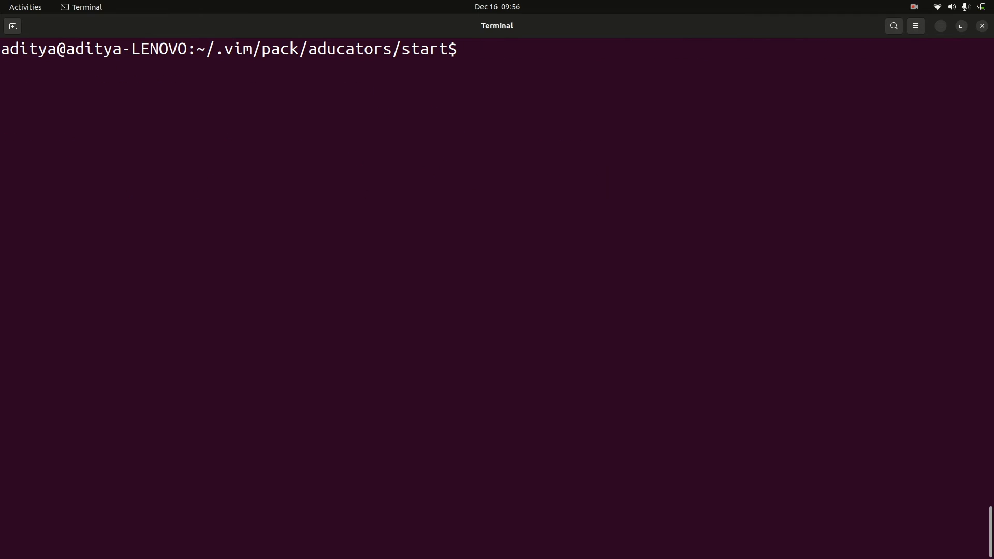
{"action": "type", "text": "vim"}
{"action": "type", "text": ":"}
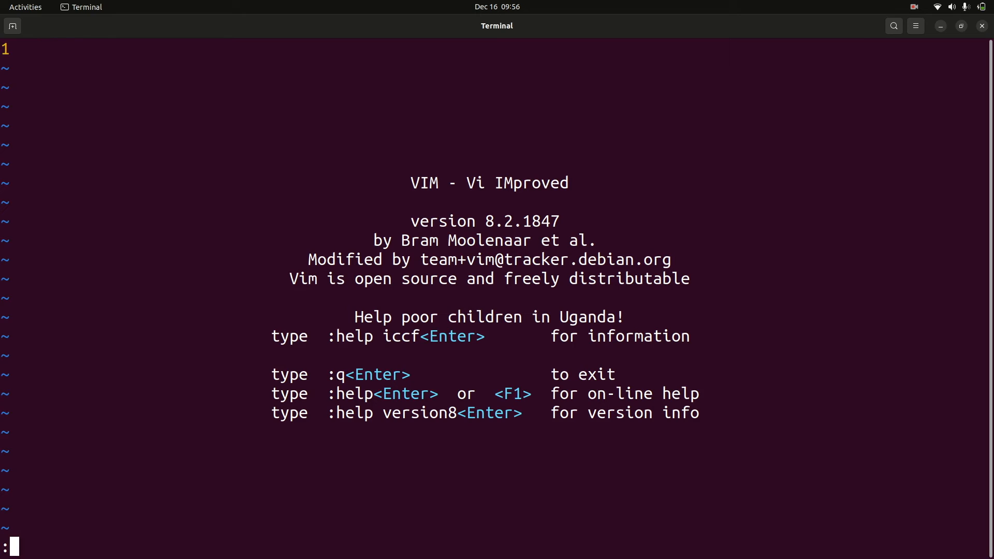
Run :NERDTree and select the cloned nerdtree/ folder in the file tree
{"action": "type", "text": "NERD"}
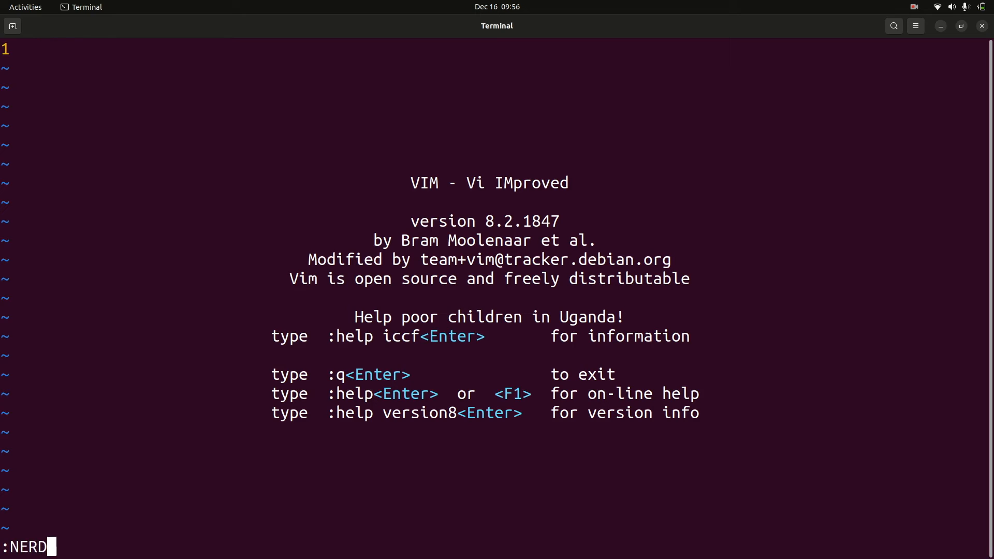
{"action": "type", "text": "Tree"}
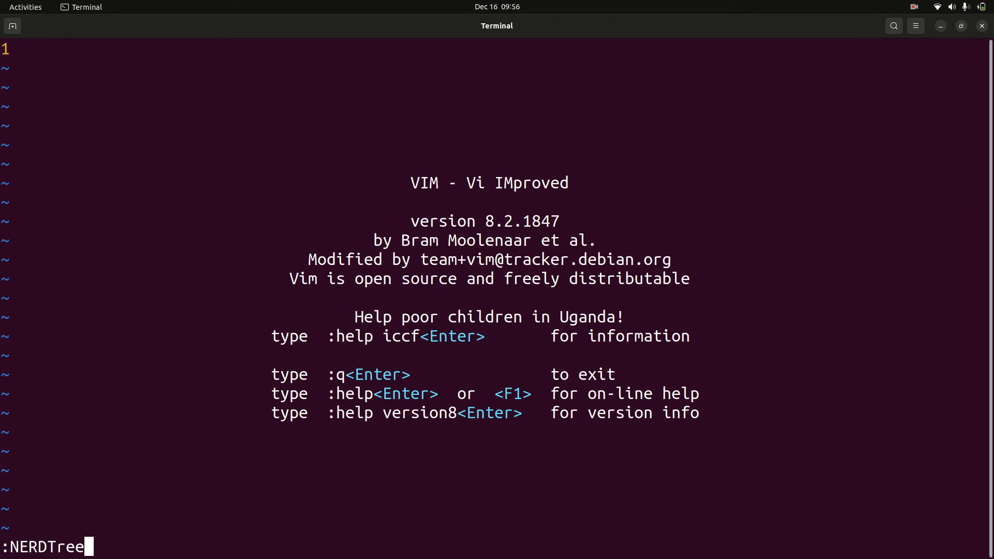
{"action": "key", "text": "Return"}
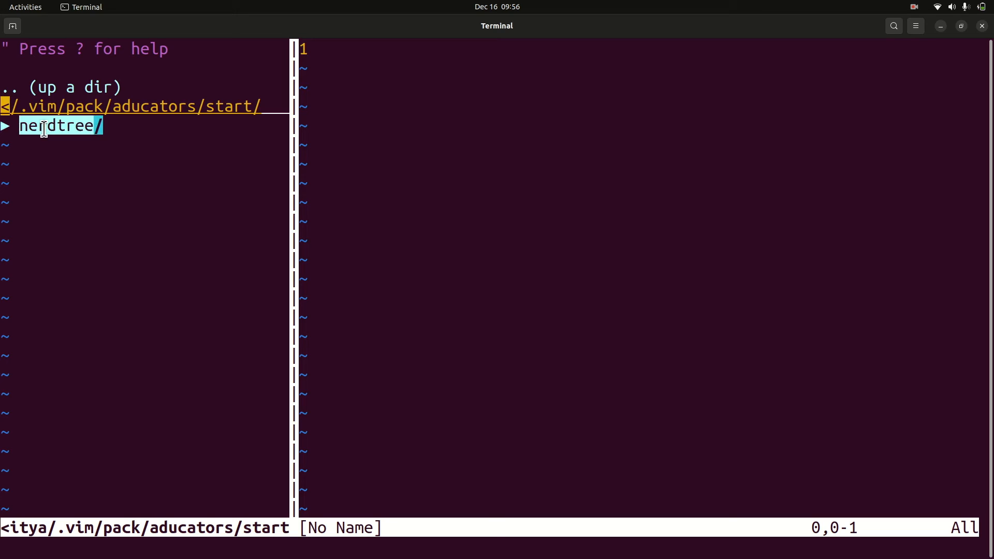
{"action": "left_click", "coordinate": [59, 125]}
{"action": "type", "text": ":q"}
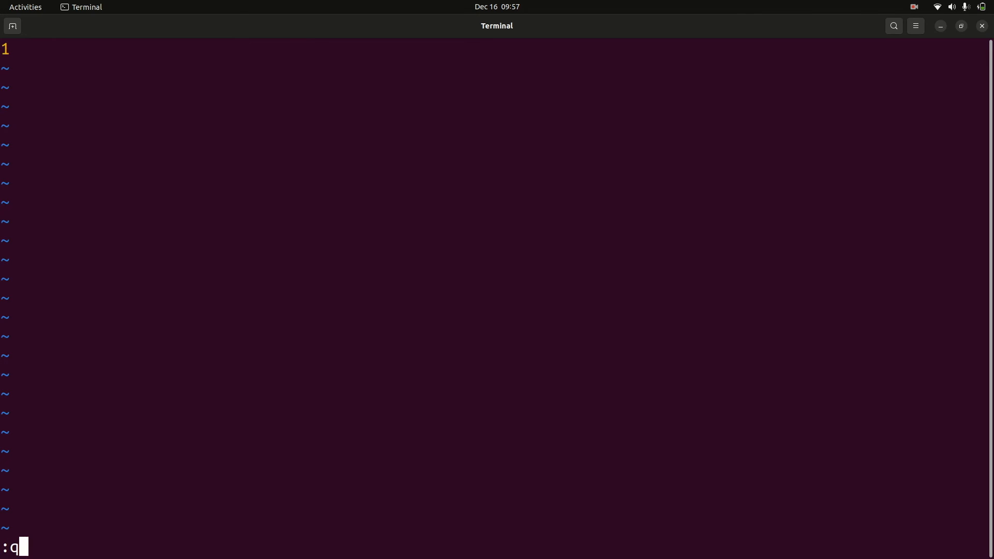
Quit Vim with :q! and switch back to the Medium tutorial
{"action": "type", "text": "!"}
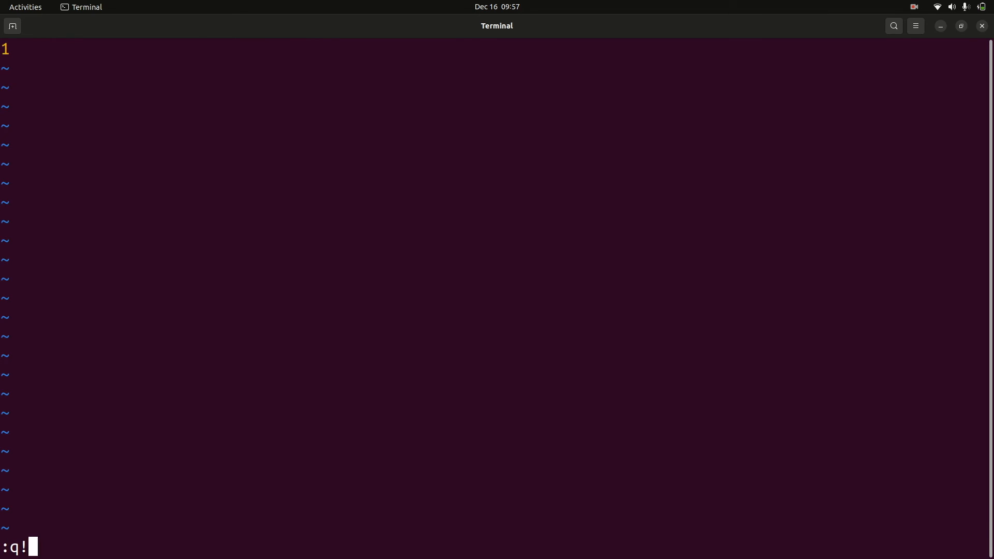
{"action": "key", "text": "Return"}
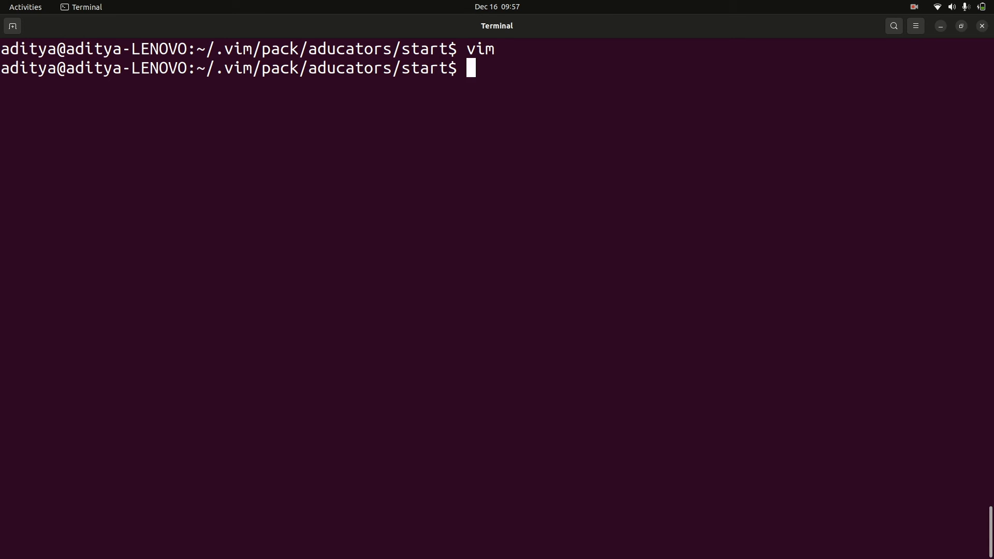
{"action": "left_click", "coordinate": [92, 7]}
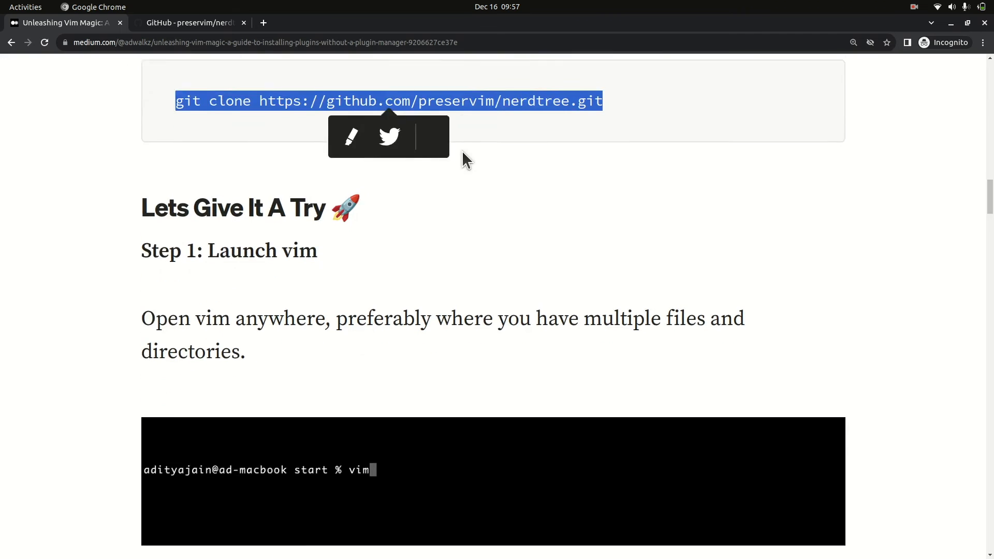
{"action": "scroll", "scroll_direction": "down", "scroll_amount": 3}
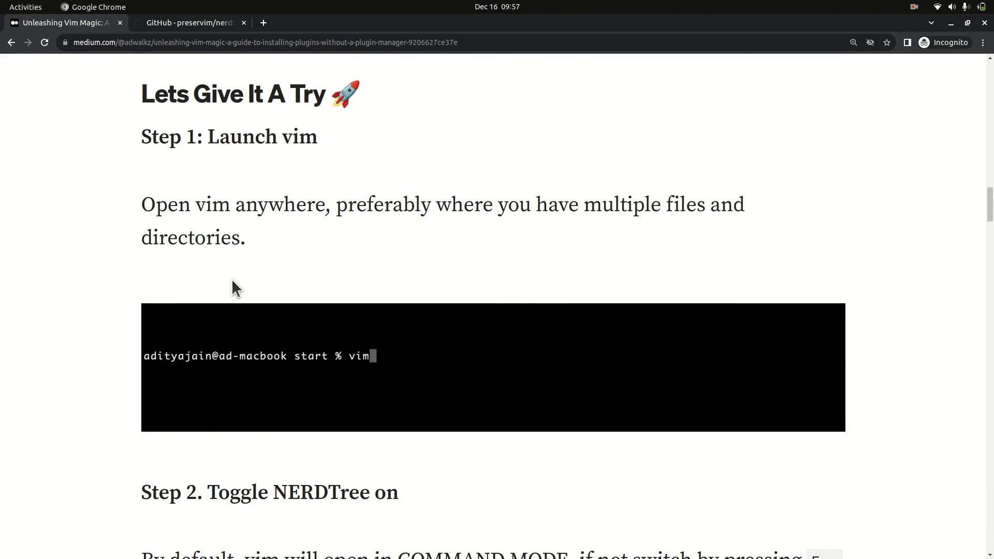
{"action": "scroll", "scroll_direction": "down", "scroll_amount": 3}
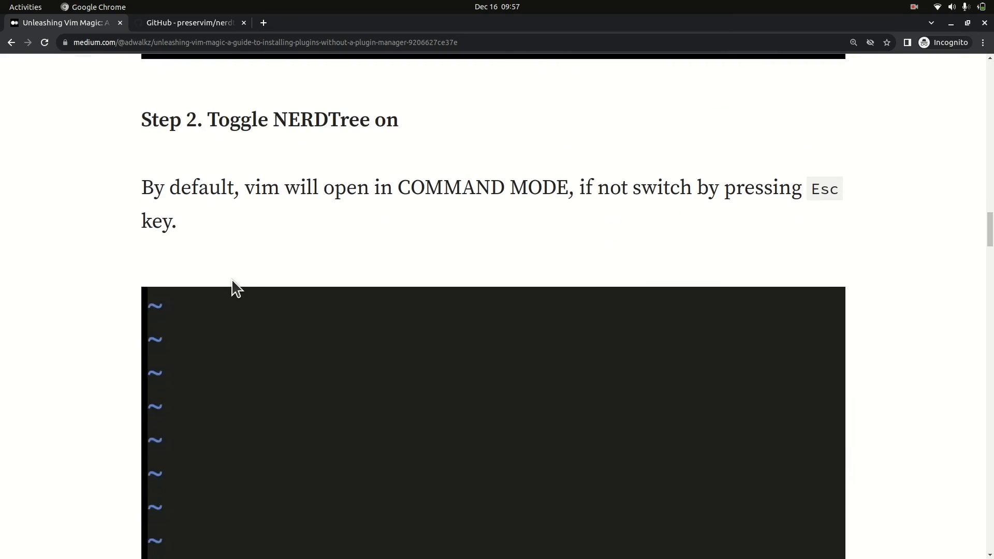
{"action": "scroll", "scroll_direction": "down", "scroll_amount": 3}
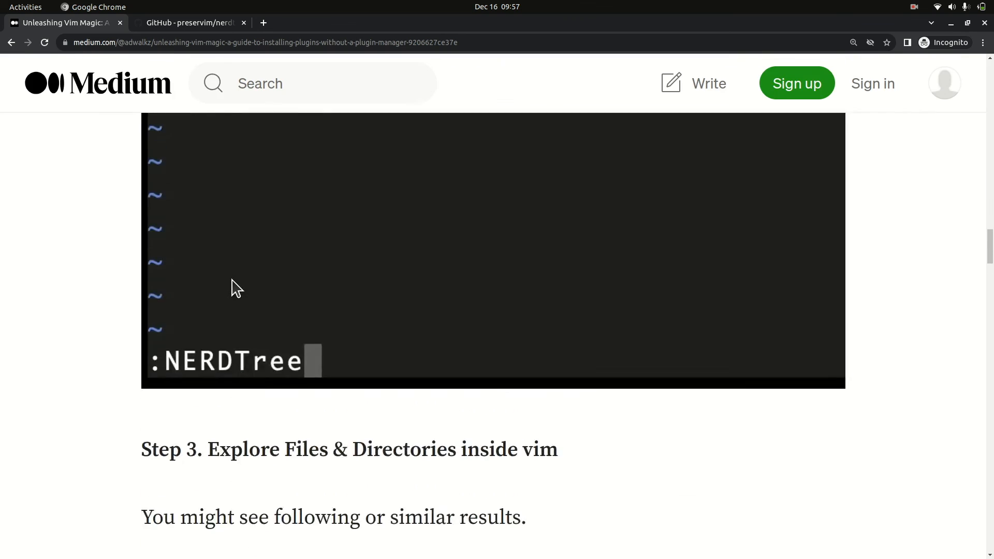
{"action": "scroll", "scroll_direction": "up", "scroll_amount": 3}
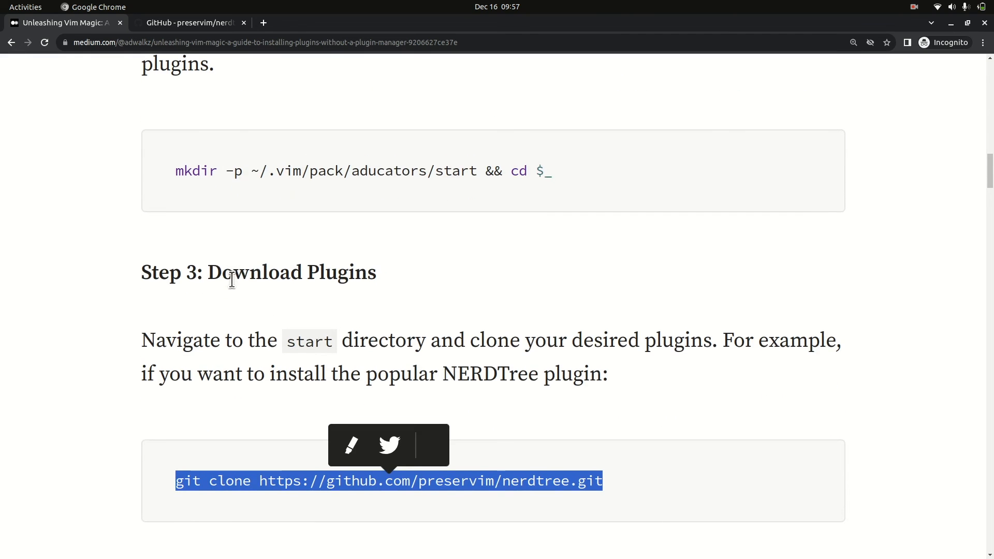
{"action": "scroll", "scroll_direction": "down", "scroll_amount": 3}
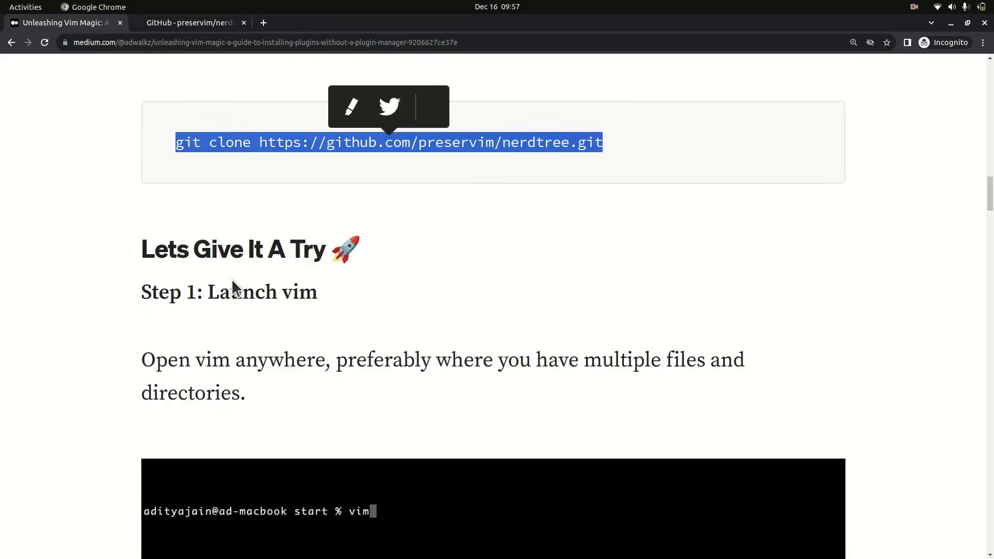
{"action": "scroll", "scroll_direction": "down", "scroll_amount": 3}
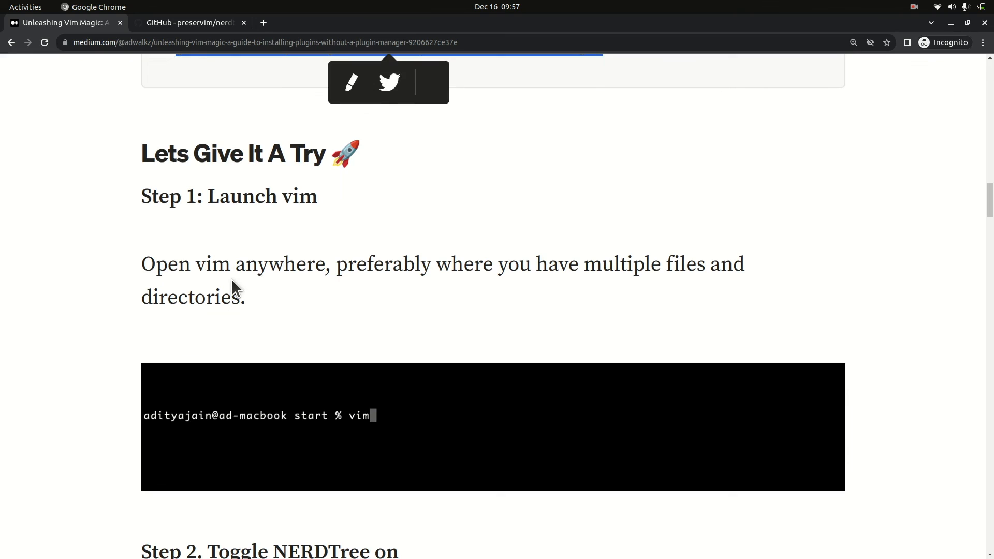